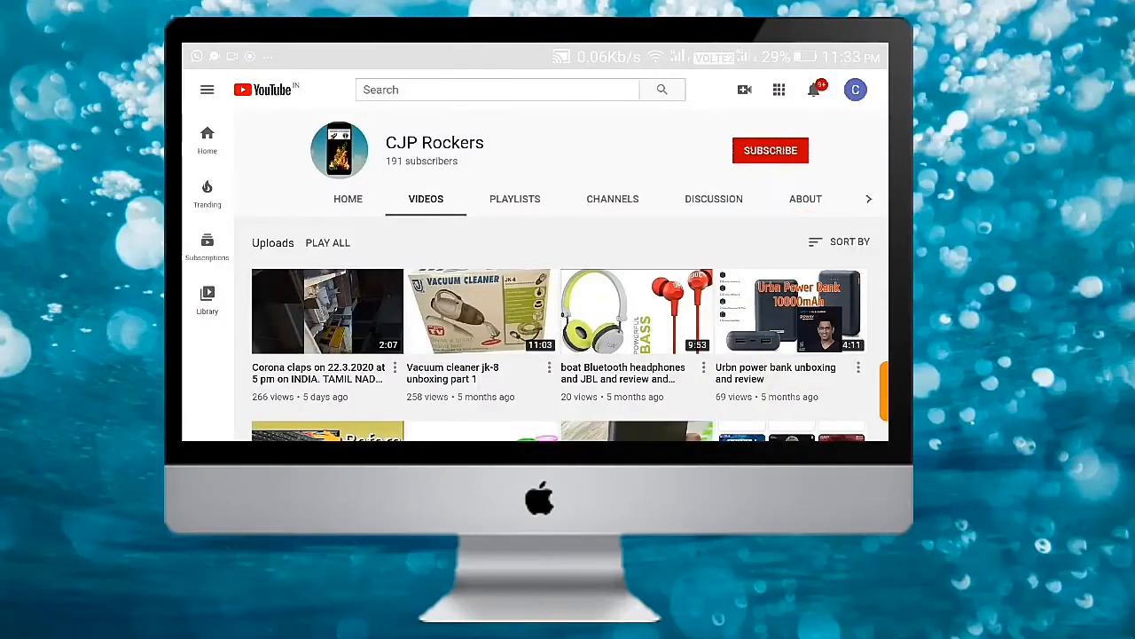
# - Subscribe to the CJP Rockers channel and choose its bell notification setting
pyautogui.click(770, 149)
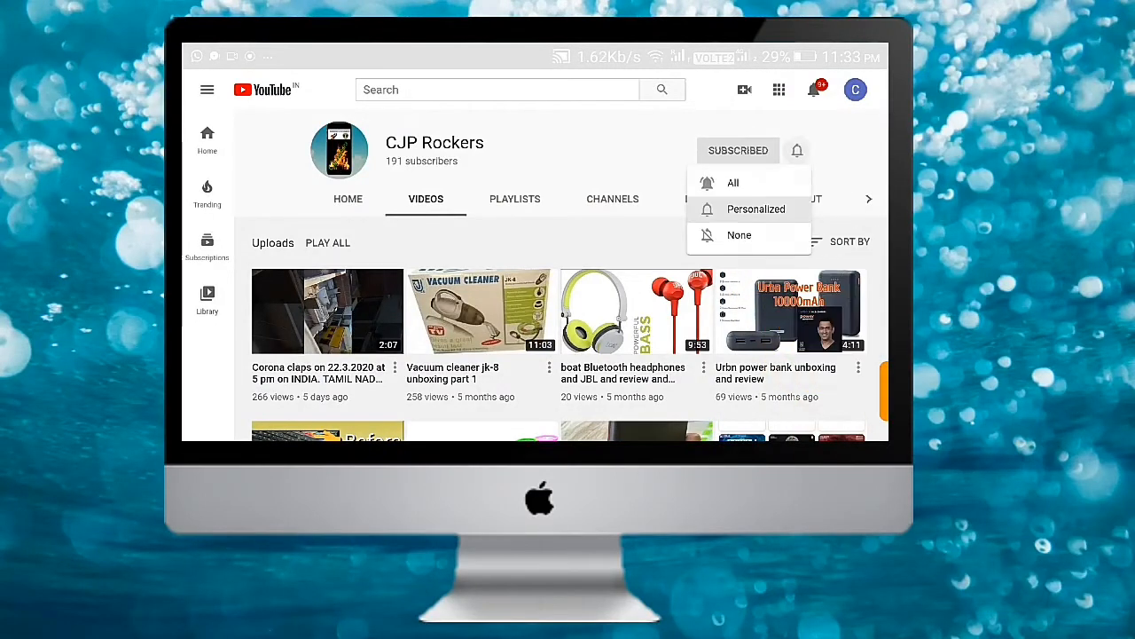
pyautogui.click(733, 183)
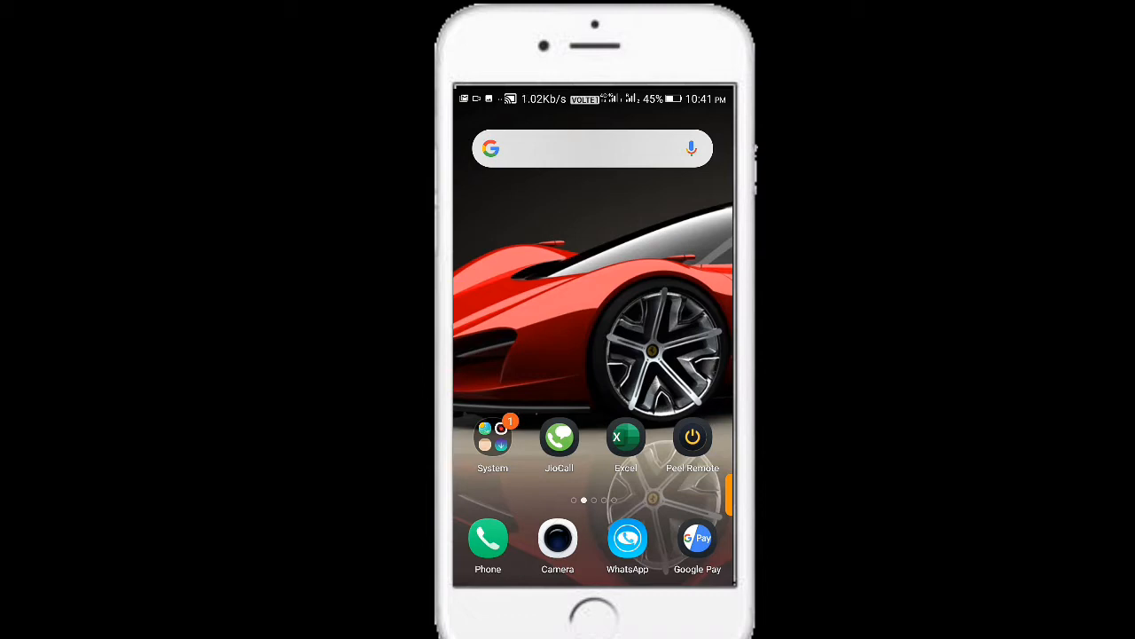
# - Launch WhatsApp from the home screen and scroll through the Status tab updates
pyautogui.click(628, 539)
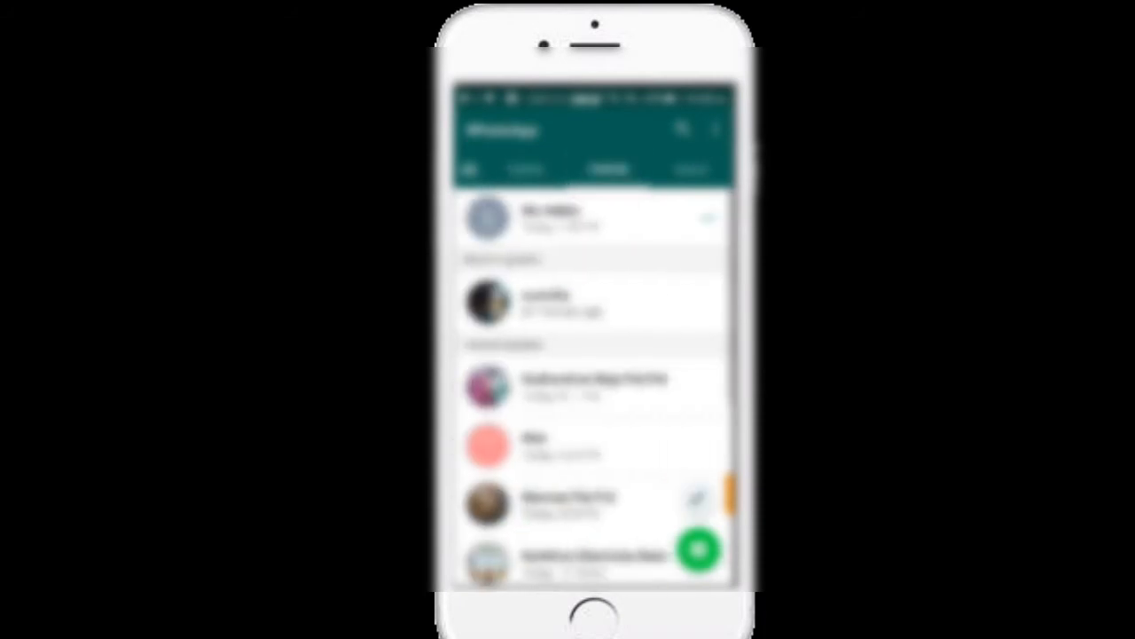
pyautogui.scroll(-3)
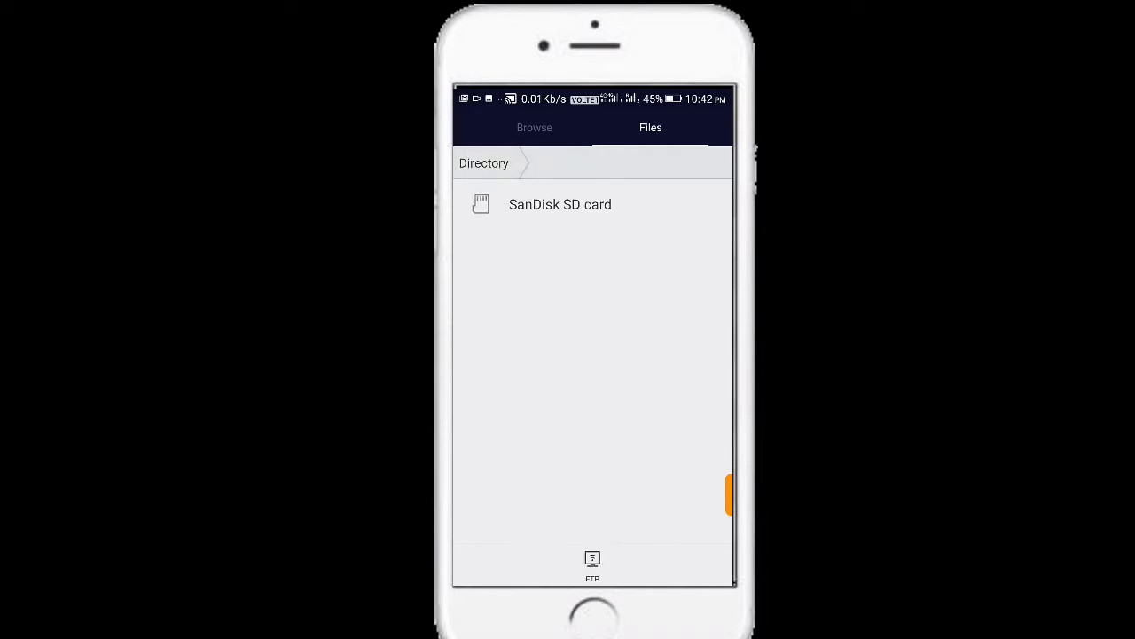
# - Navigate SanDisk SD card > WhatsApp > Media to reach the Video, Images and Documents subfolders
pyautogui.click(560, 204)
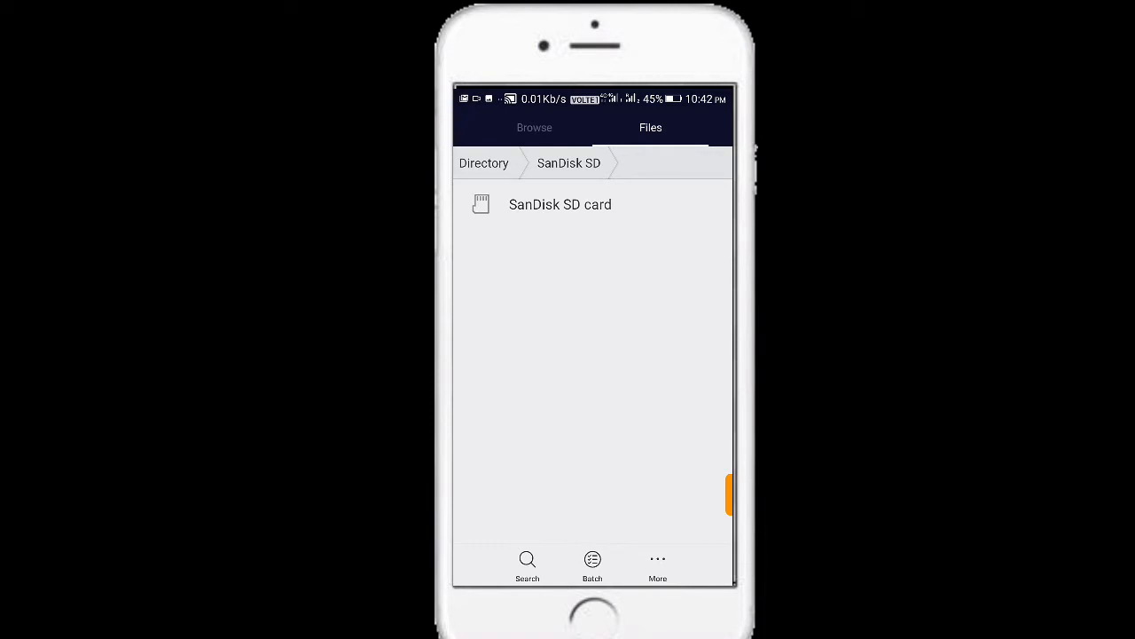
pyautogui.click(560, 204)
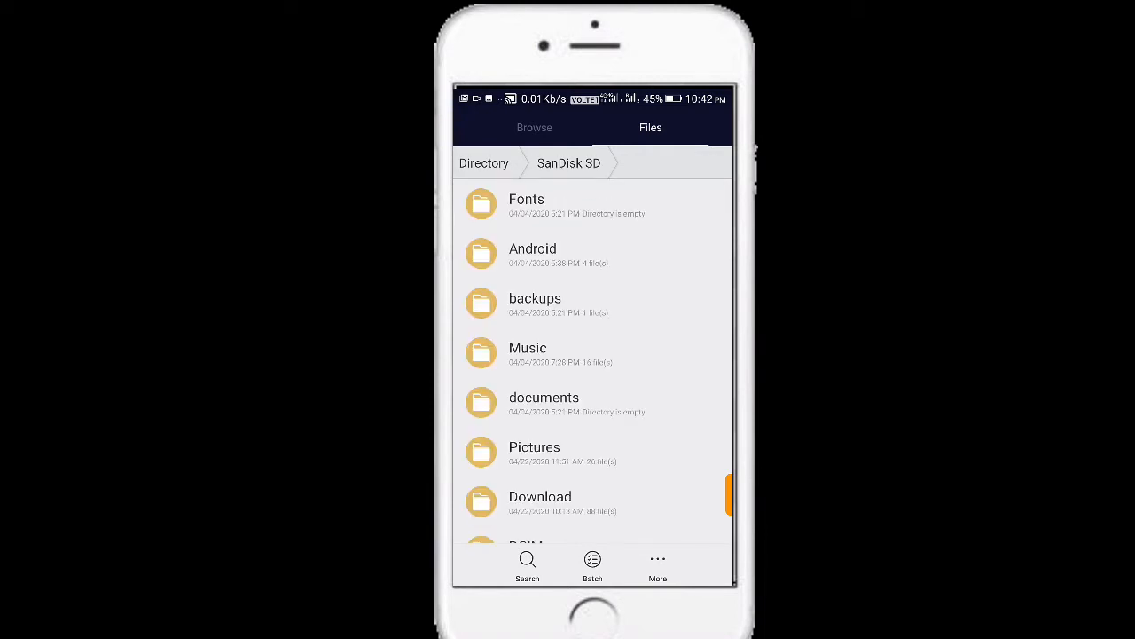
pyautogui.scroll(-3)
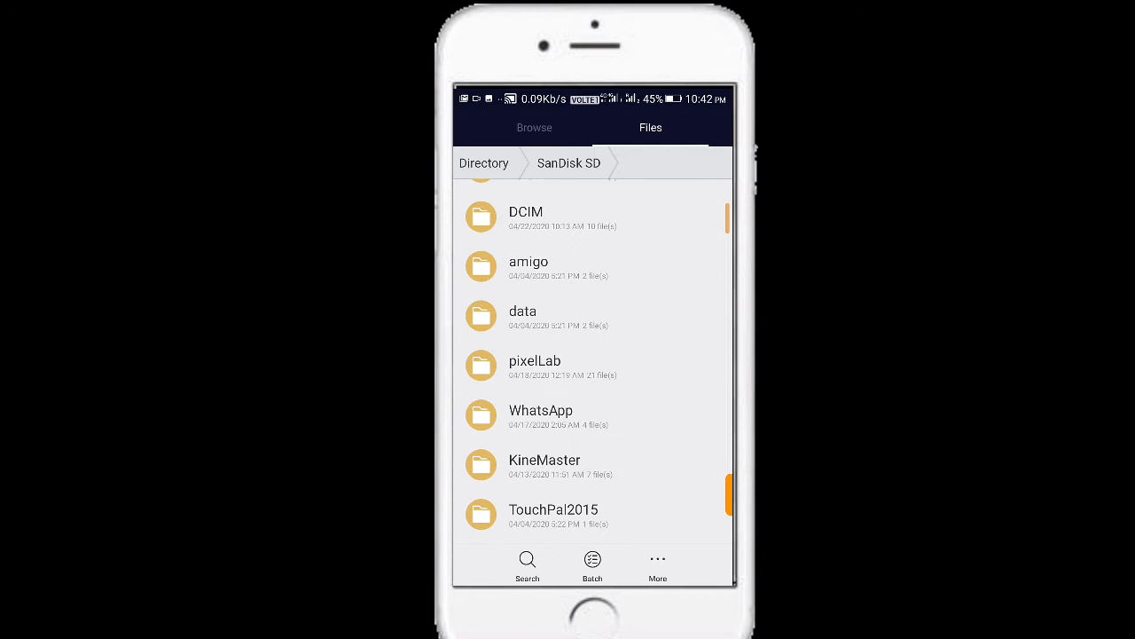
pyautogui.click(540, 409)
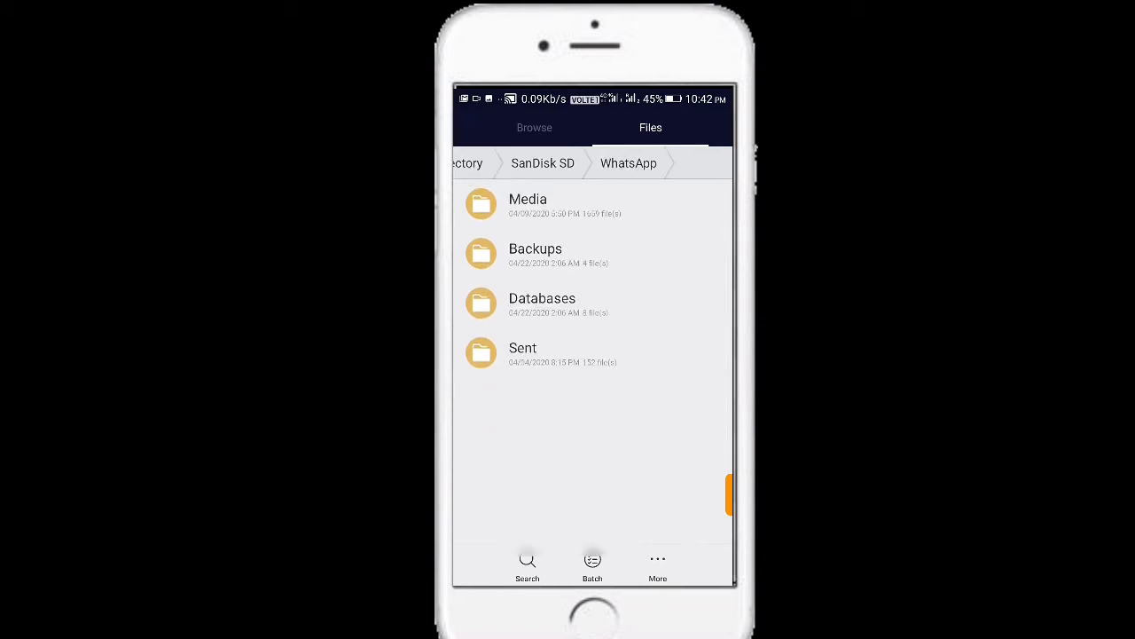
pyautogui.click(528, 204)
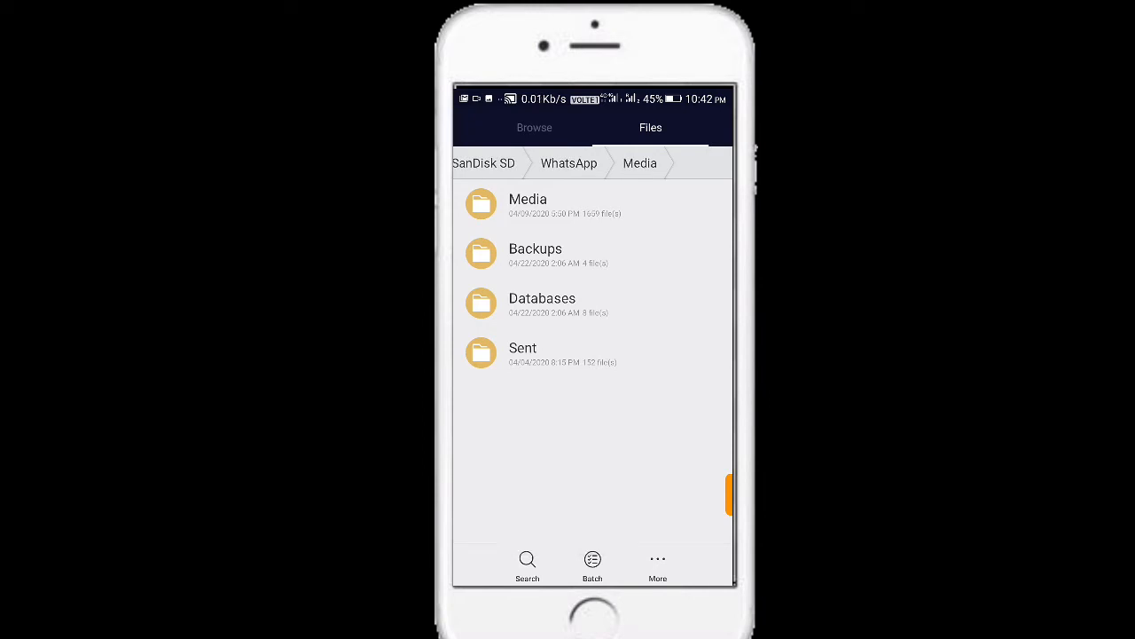
pyautogui.scroll(-3)
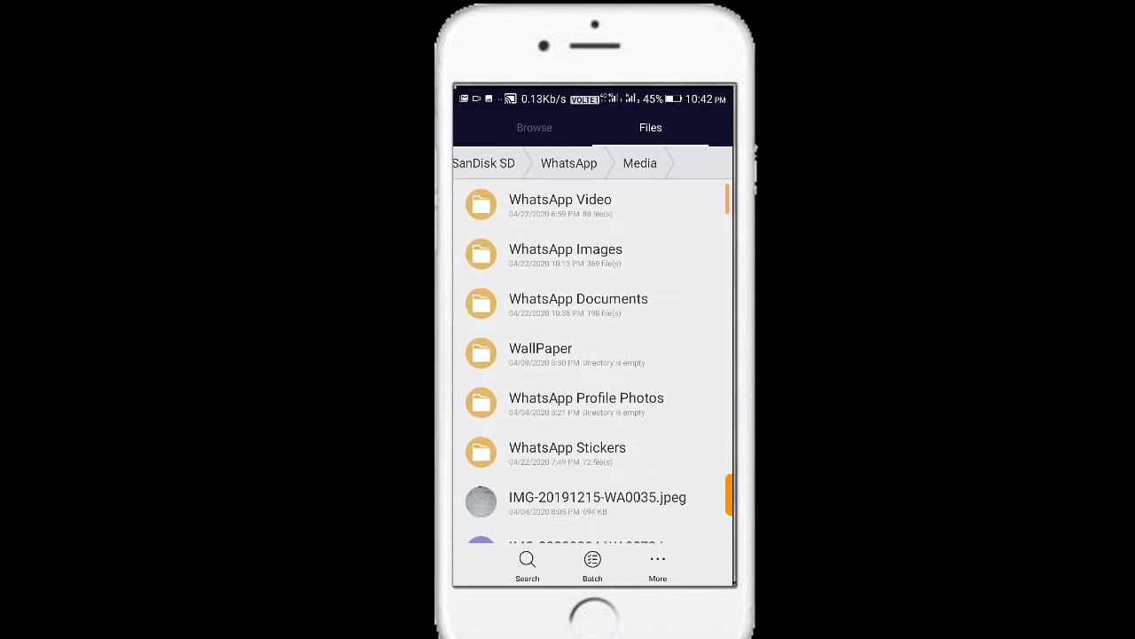
# - Enter the hidden .Statuses folder and play the saved status mp4 video
pyautogui.scroll(-3)
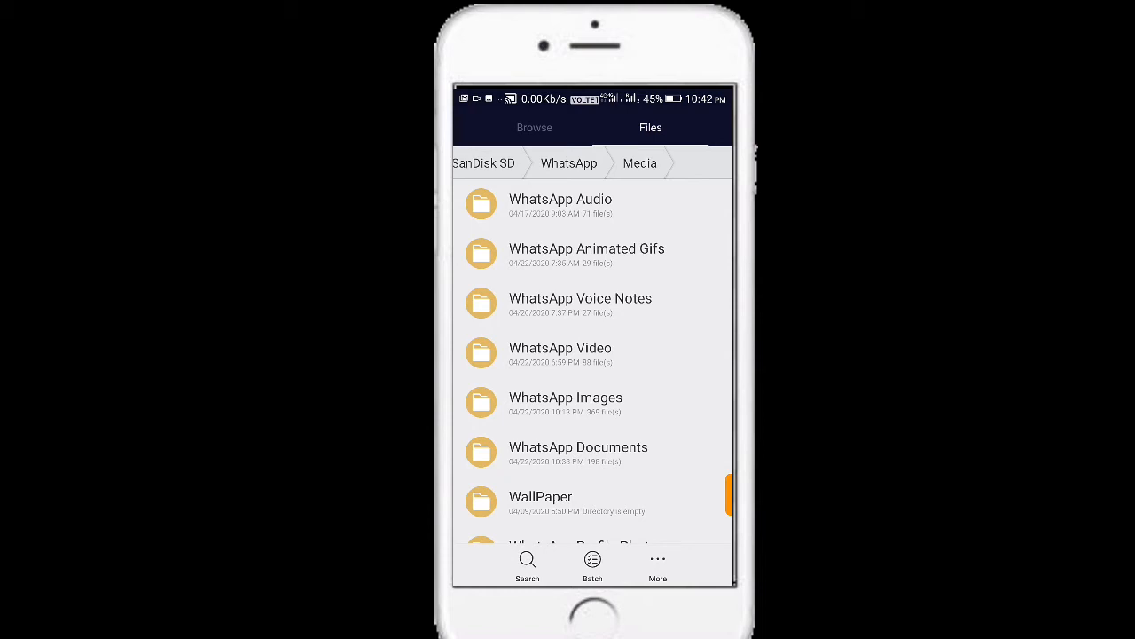
pyautogui.click(657, 564)
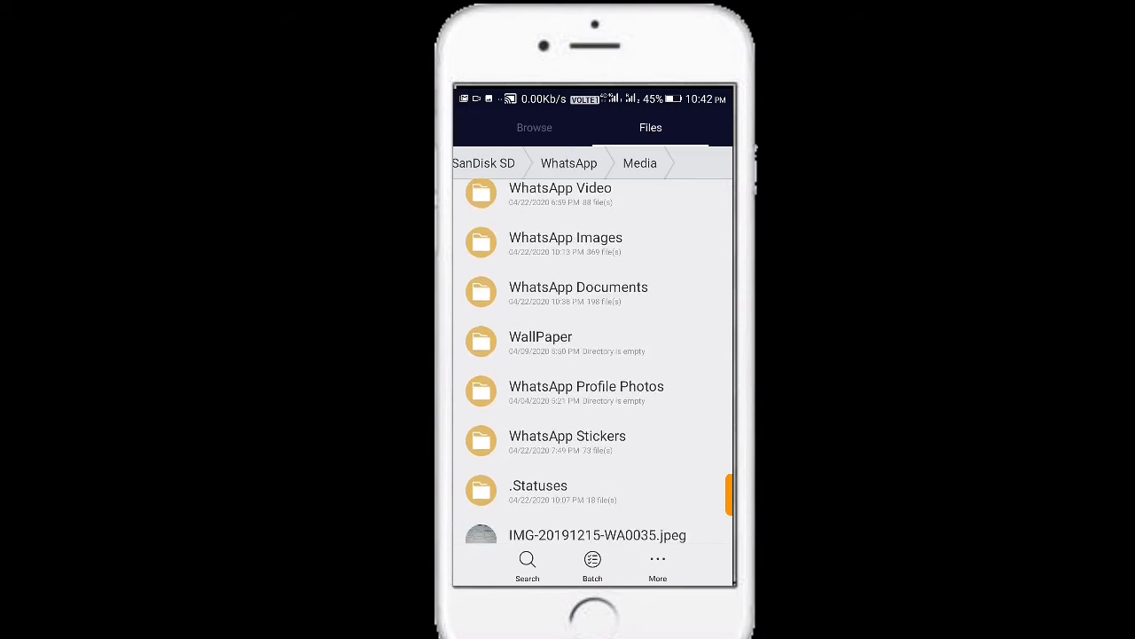
pyautogui.click(537, 486)
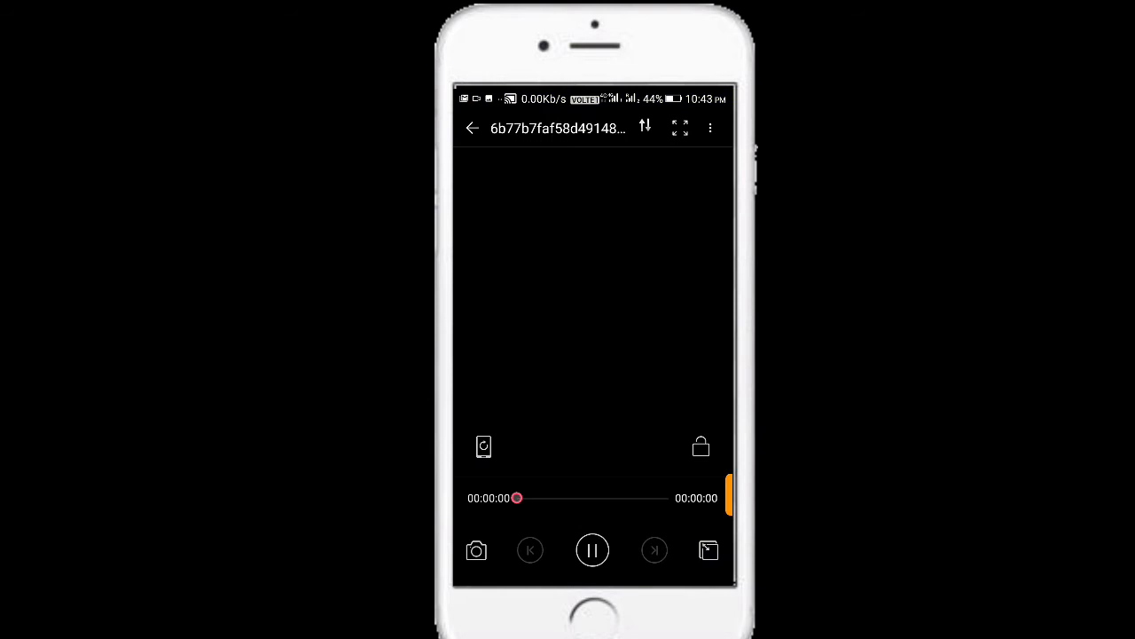
pyautogui.click(592, 550)
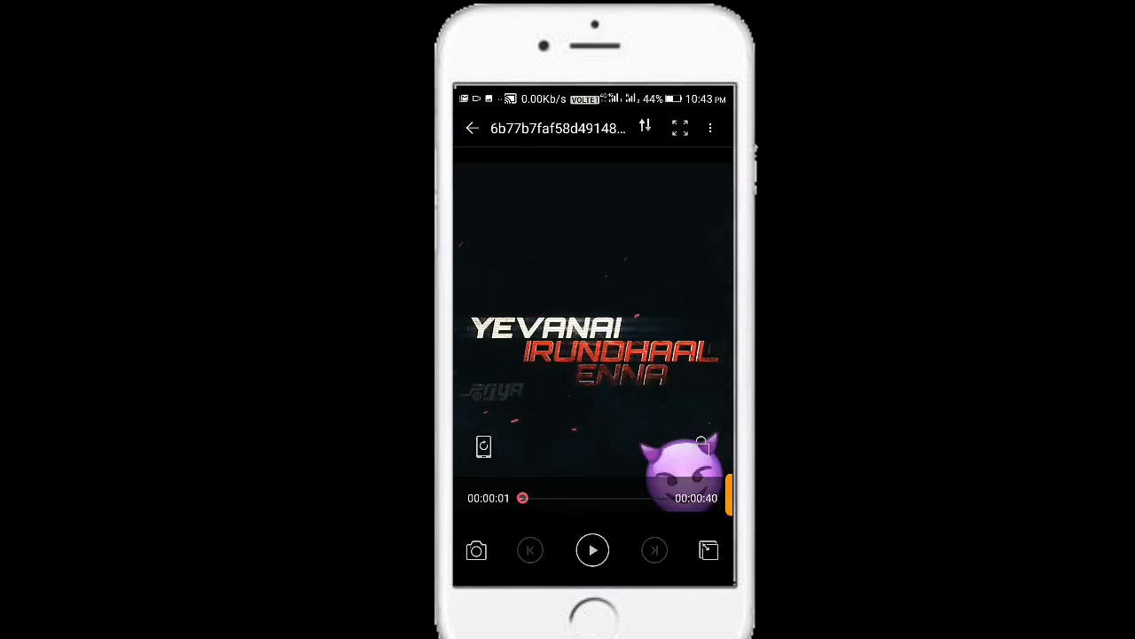
# - Back out of the player, select the status video and bring up its Share options
pyautogui.click(472, 128)
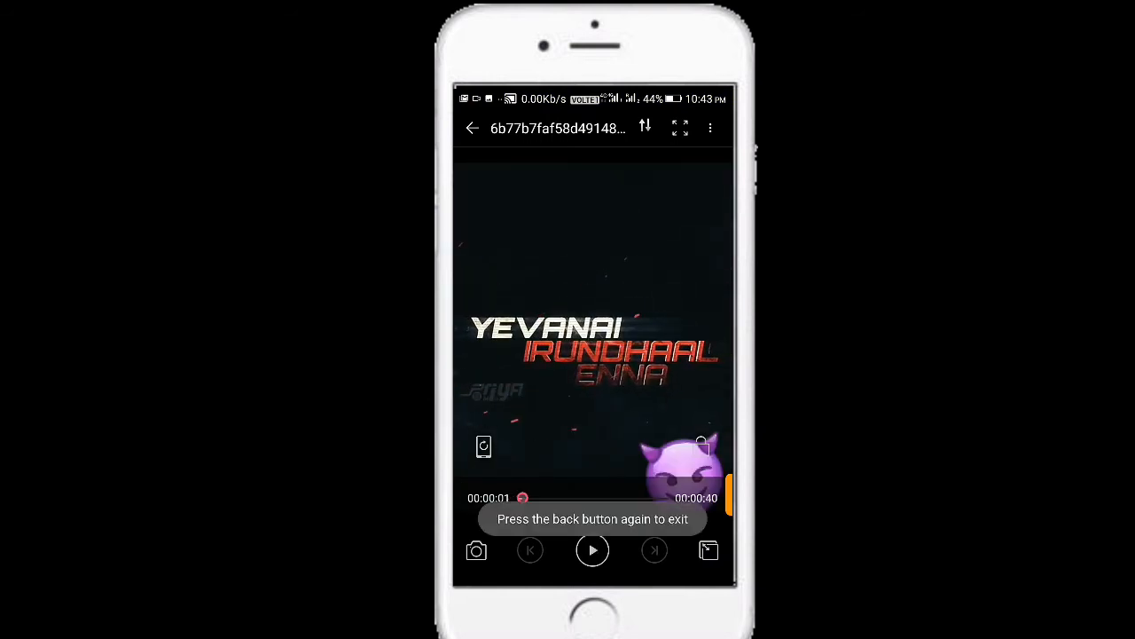
pyautogui.click(472, 128)
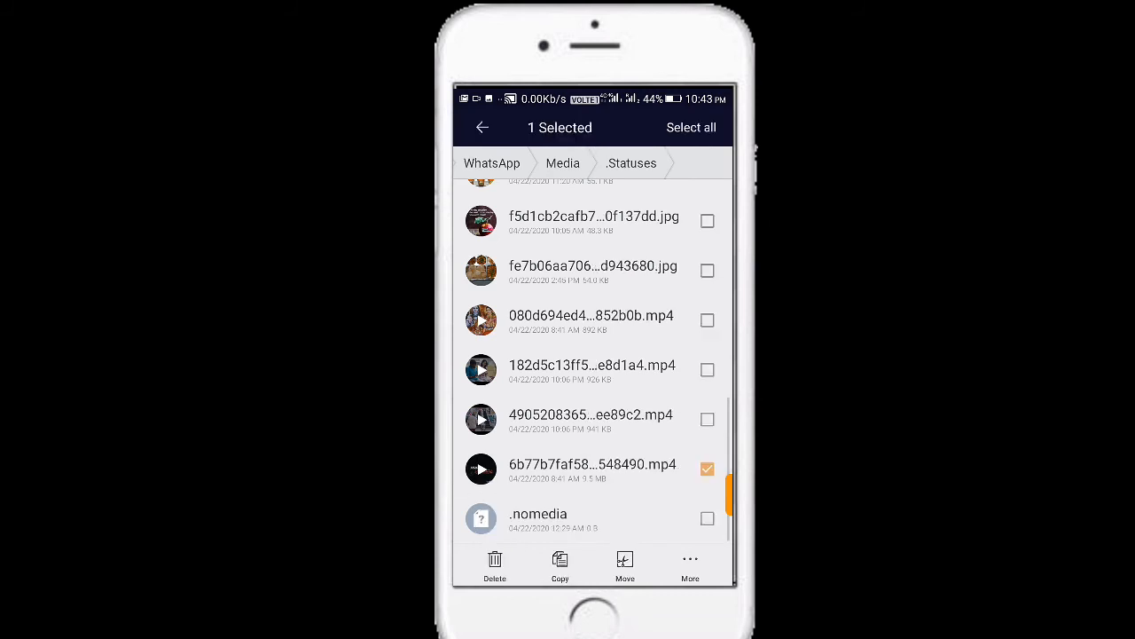
pyautogui.click(690, 565)
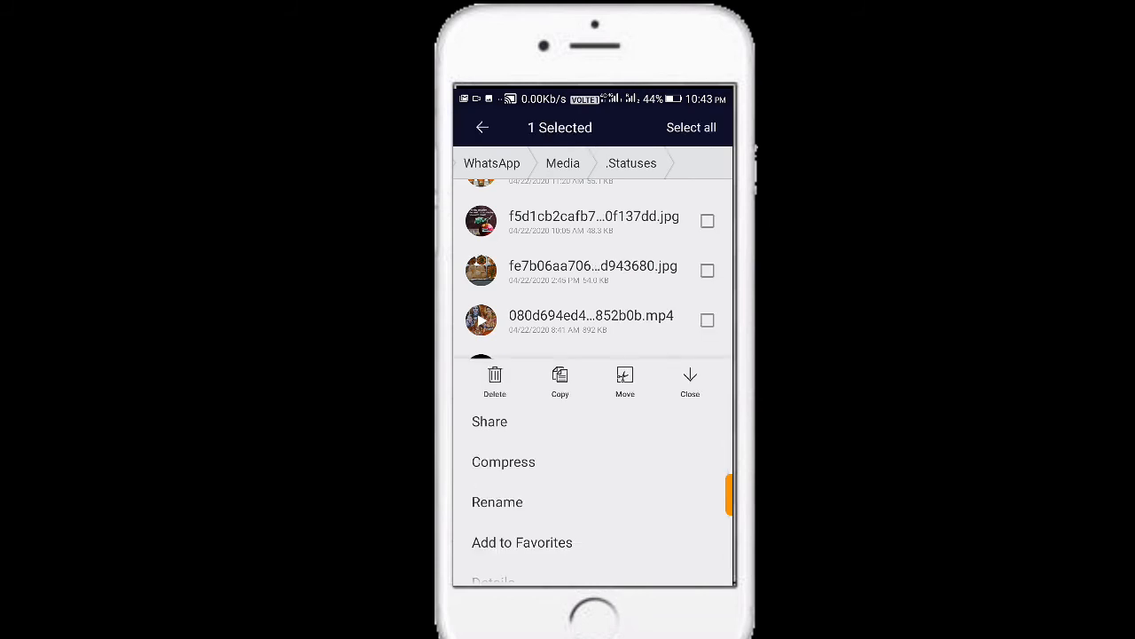
pyautogui.click(489, 423)
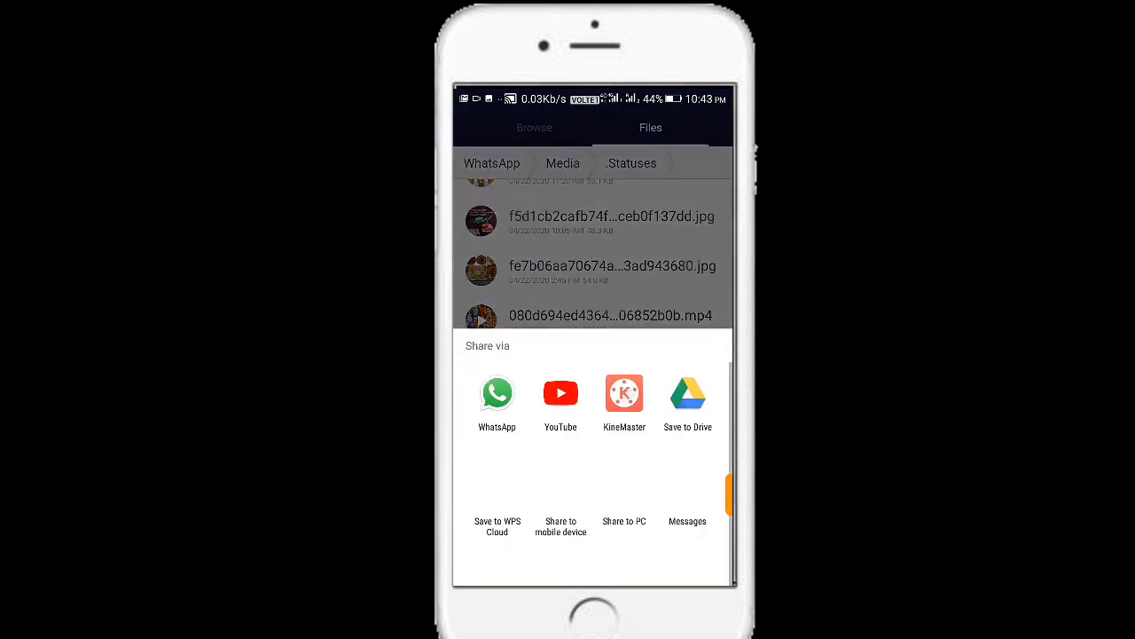